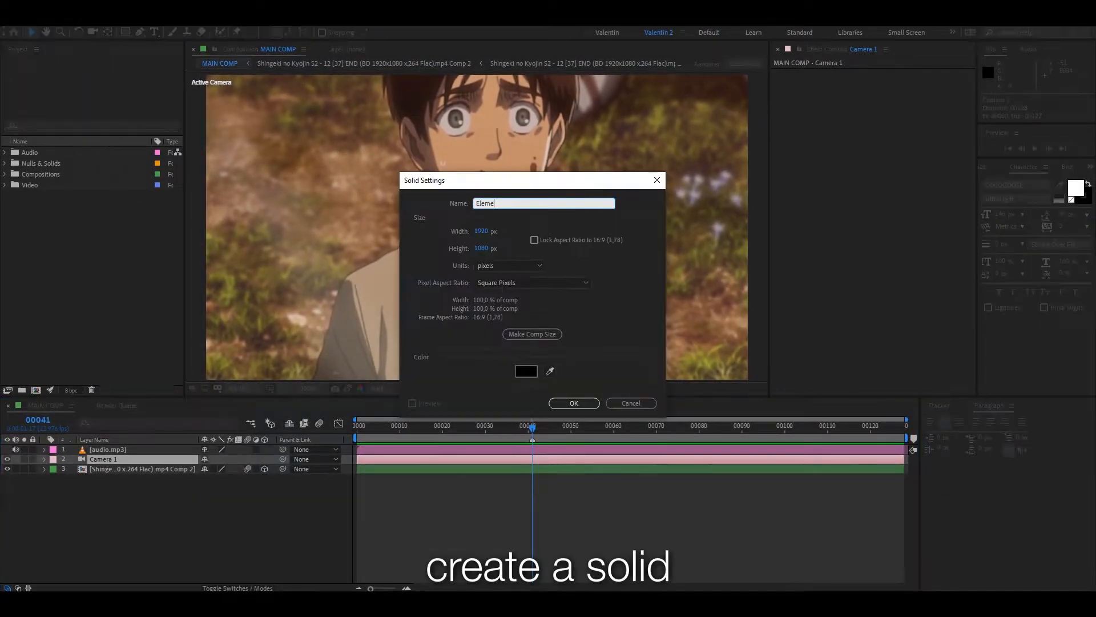
Create the solid layer named Element in the main comp.
{"action": "left_click", "coordinate": [572, 403]}
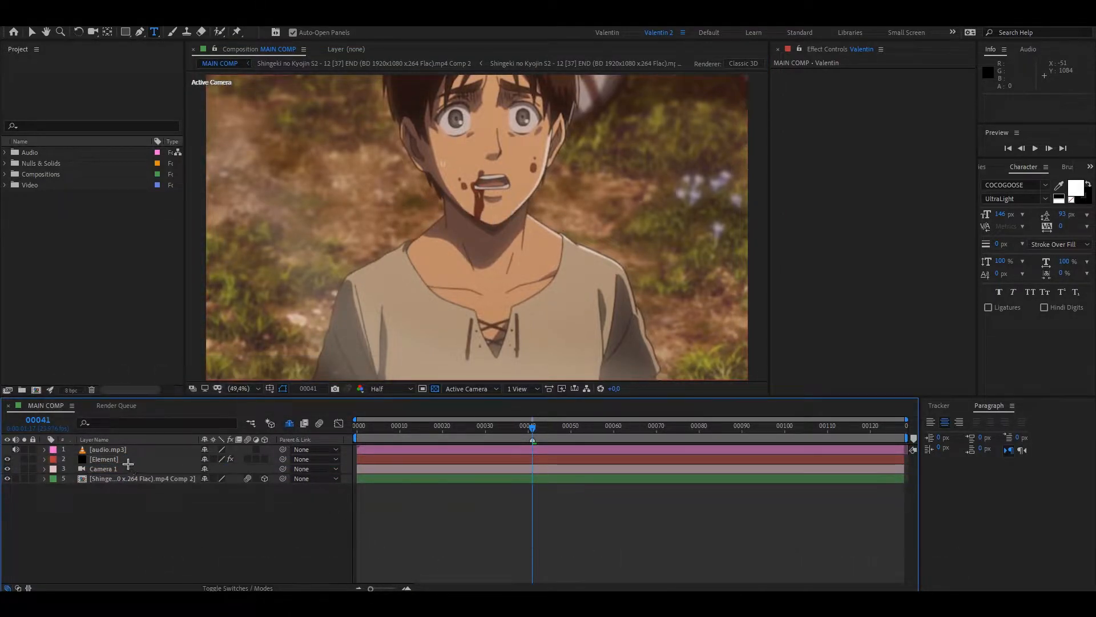
Set Element's Custom Text and Masks Path Layer 1 to the Valentin text layer.
{"action": "left_click", "coordinate": [104, 459]}
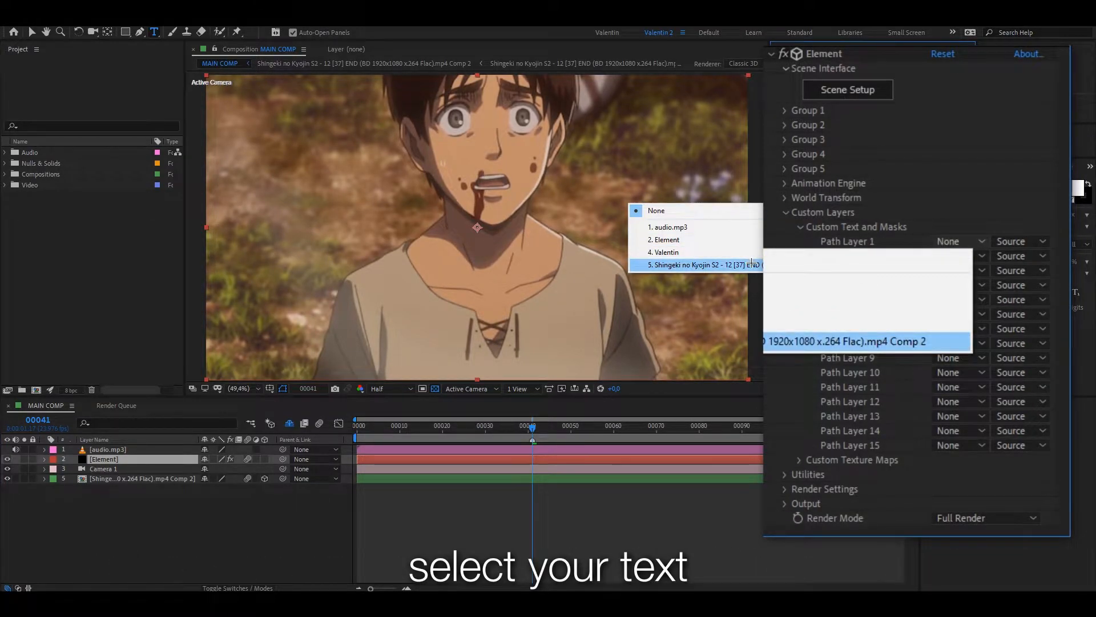
{"action": "left_click", "coordinate": [799, 226]}
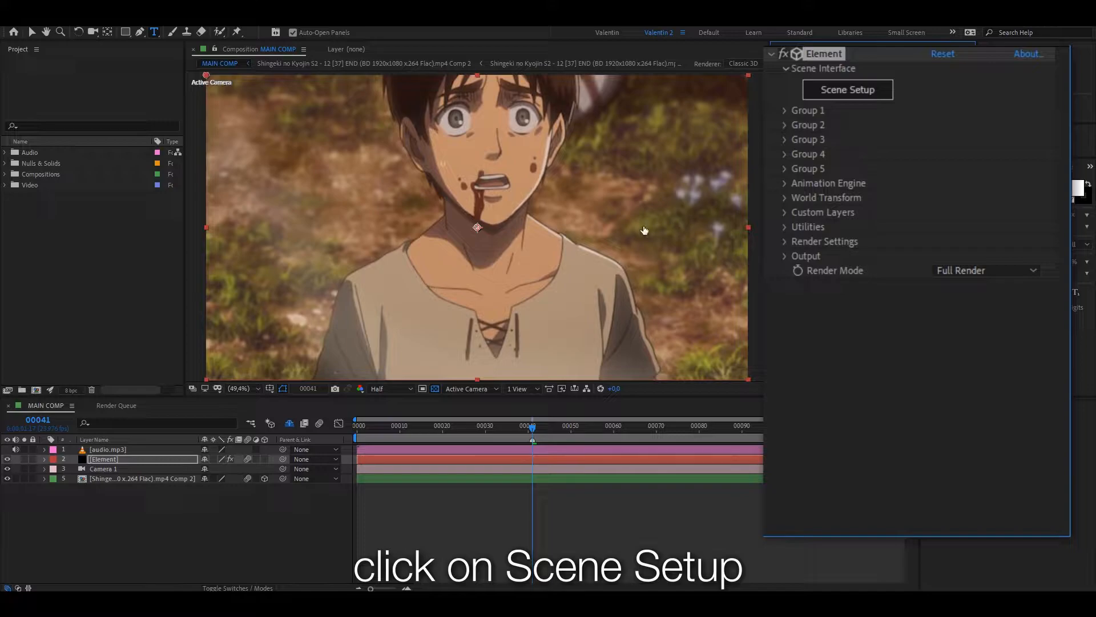
Extrude Valentin in Scene Setup with a Physical bevel preset at bevel scale 1.80.
{"action": "left_click", "coordinate": [846, 89]}
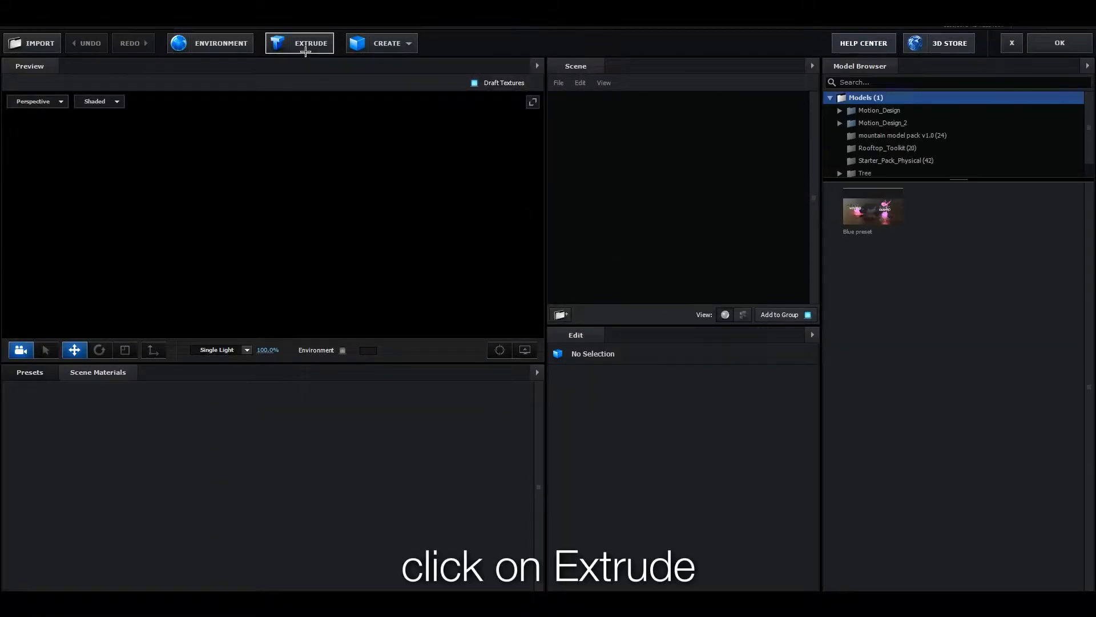
{"action": "left_click", "coordinate": [311, 42]}
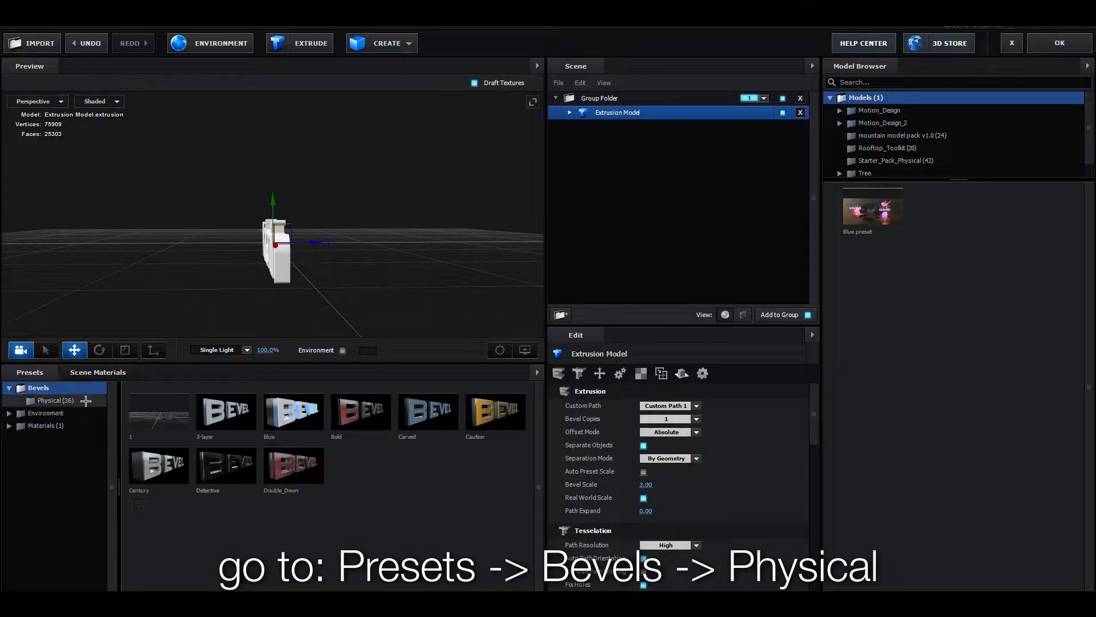
{"action": "left_click", "coordinate": [55, 400]}
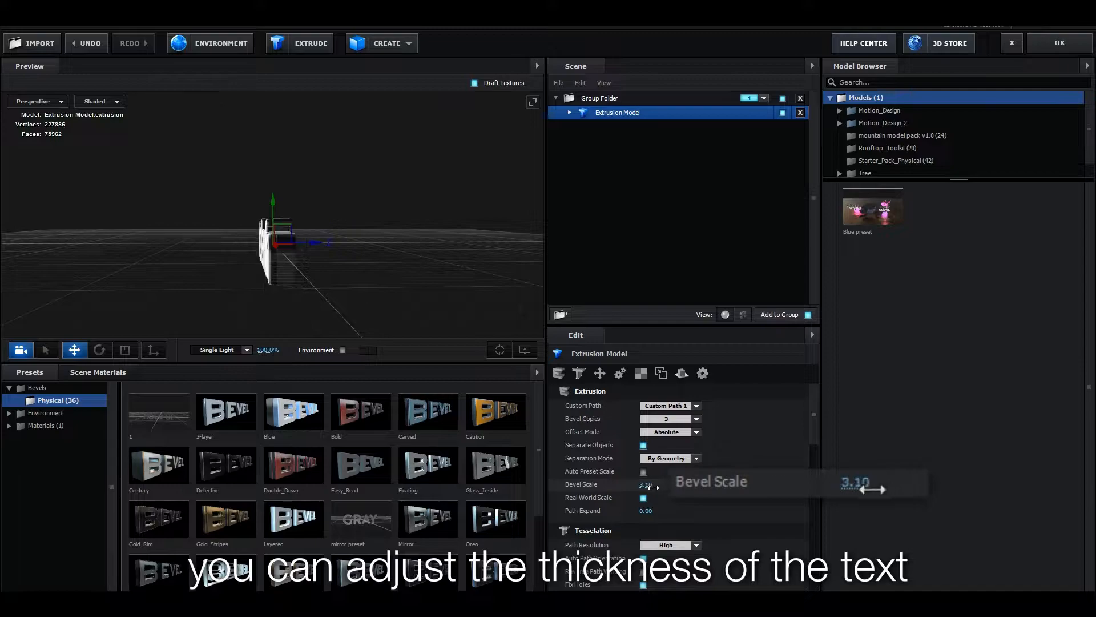
{"action": "left_click_drag", "start_coordinate": [870, 490], "coordinate": [721, 494]}
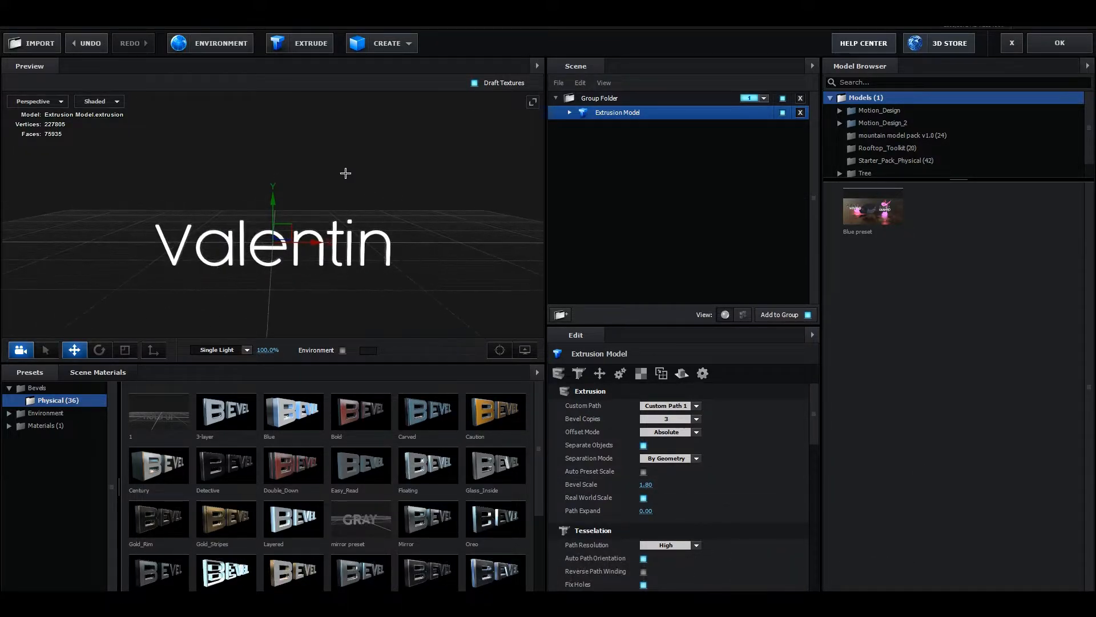
{"action": "left_click", "coordinate": [367, 351]}
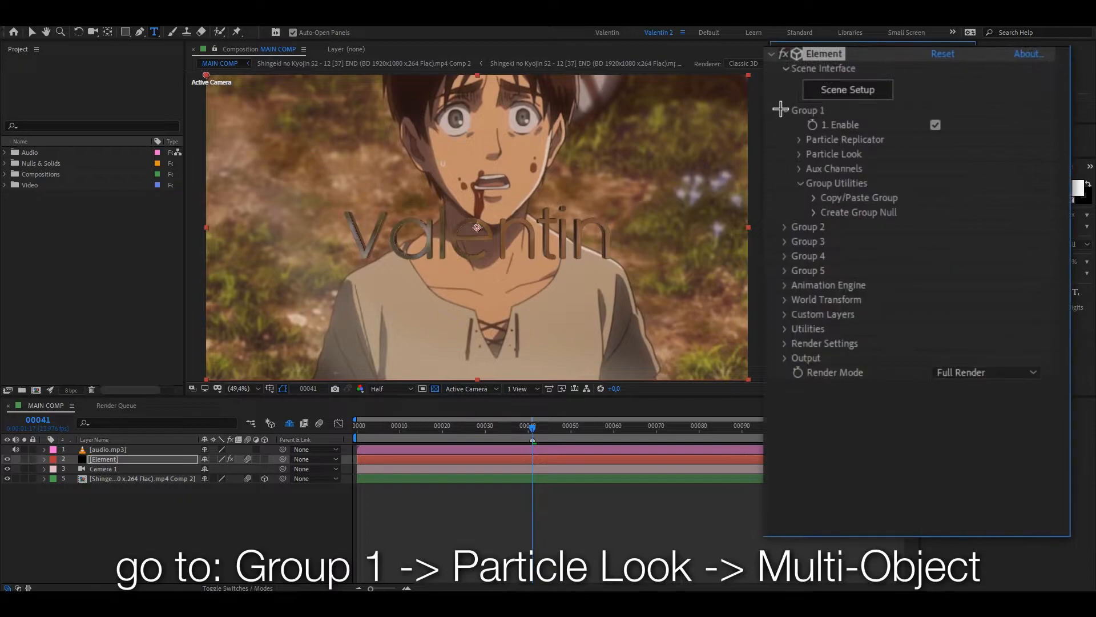
Enable the Multi-Object Animation Engine with Radial type and an Animation keyframe at 0%.
{"action": "left_click", "coordinate": [800, 154]}
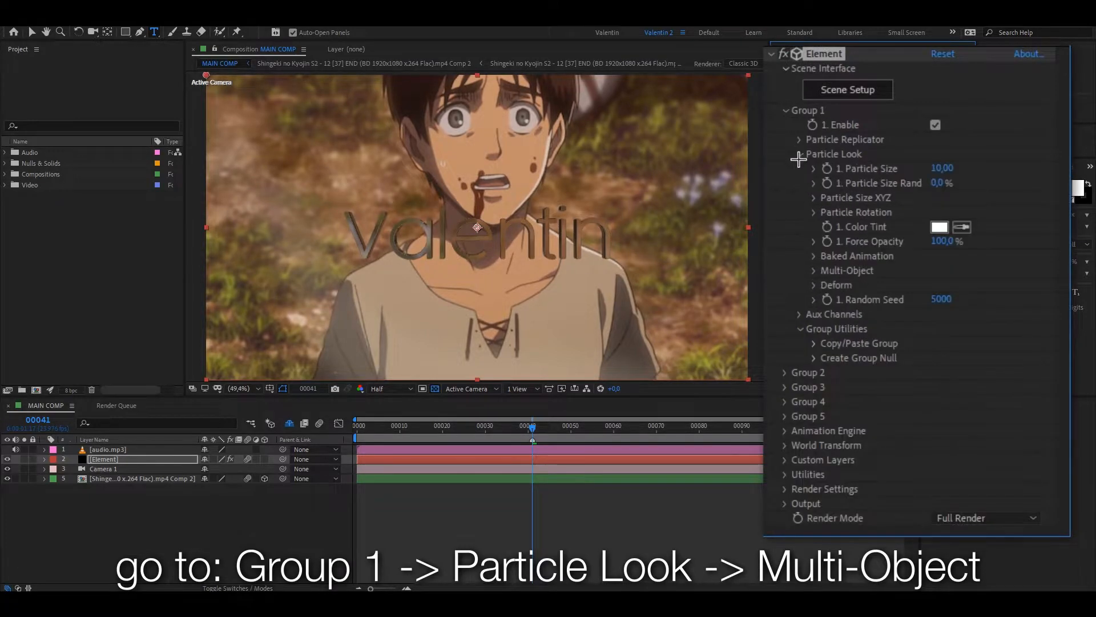
{"action": "left_click", "coordinate": [814, 269]}
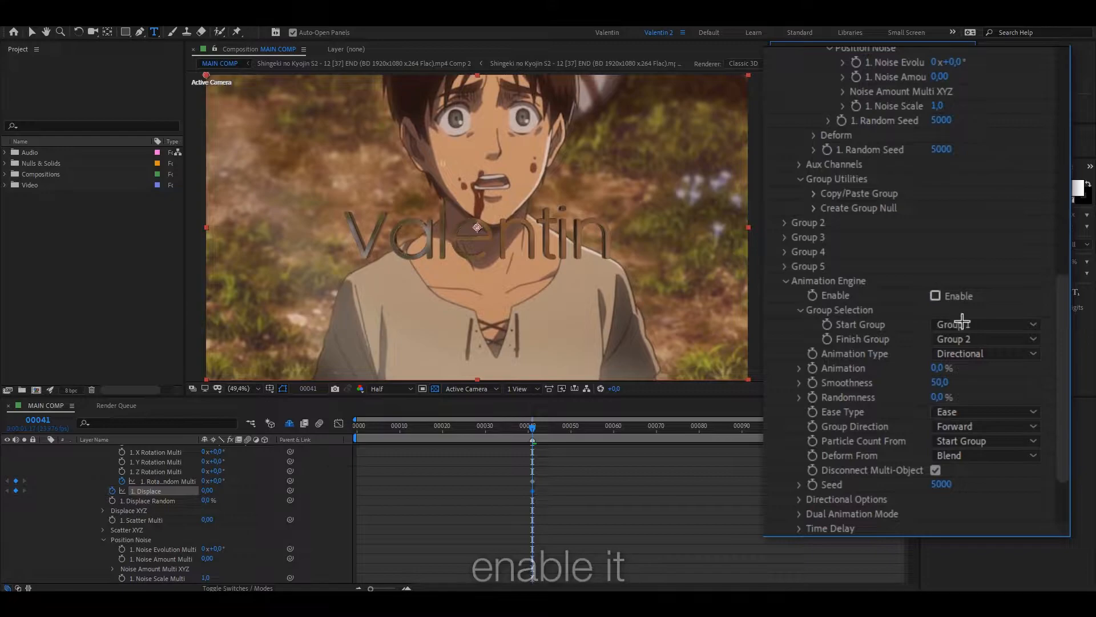
{"action": "left_click", "coordinate": [935, 296]}
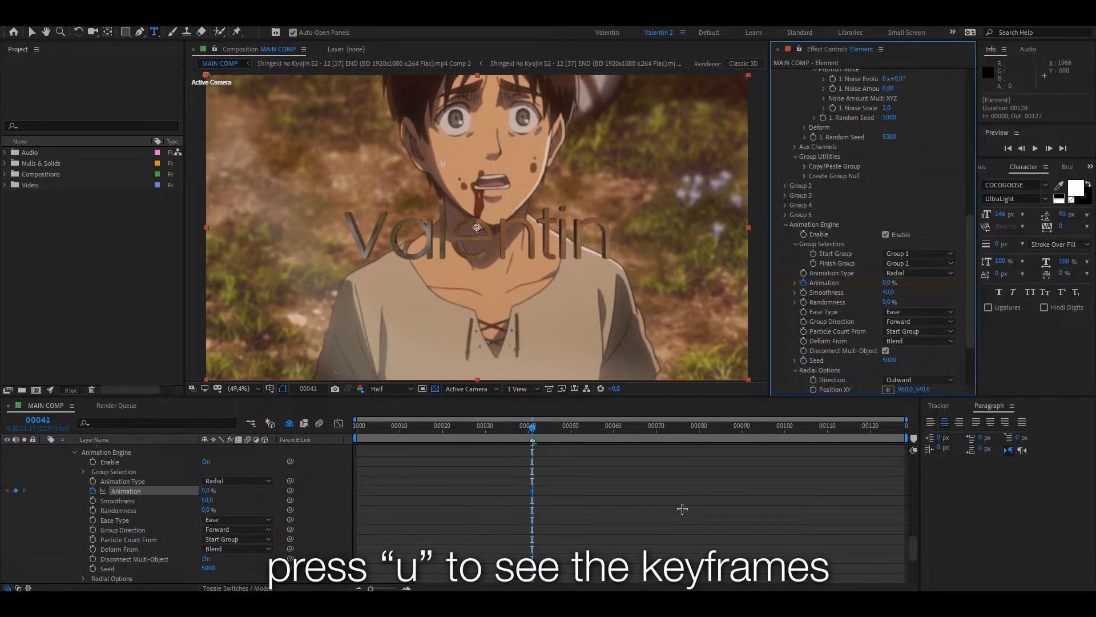
At the last frame, keyframe Animation 0% with new Displace and Rotation Random values.
{"action": "key", "text": "u"}
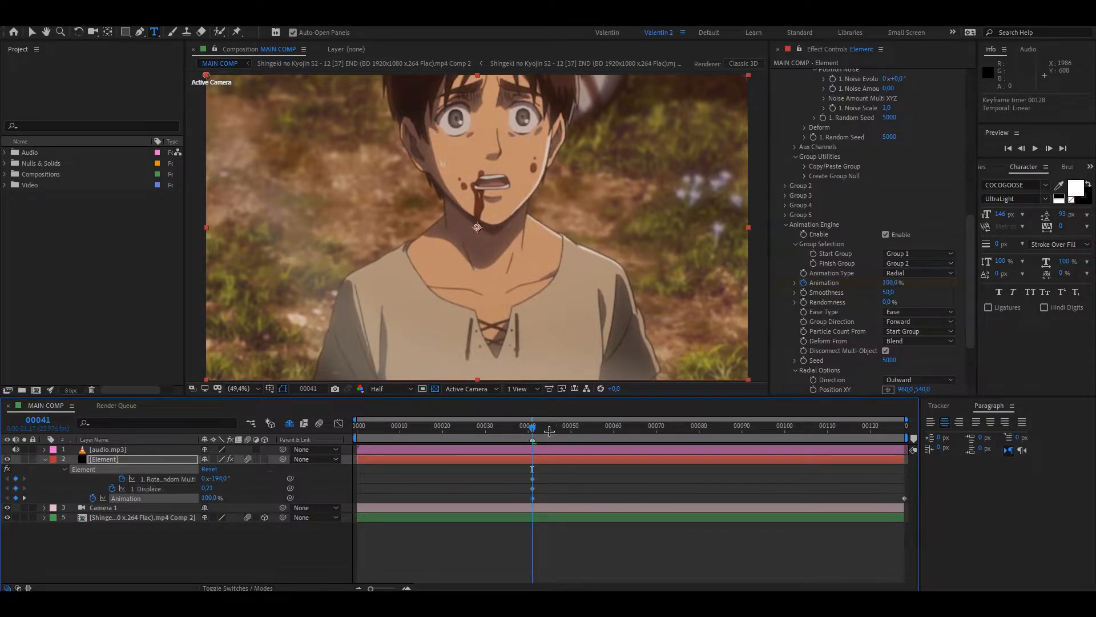
{"action": "left_click", "coordinate": [901, 425]}
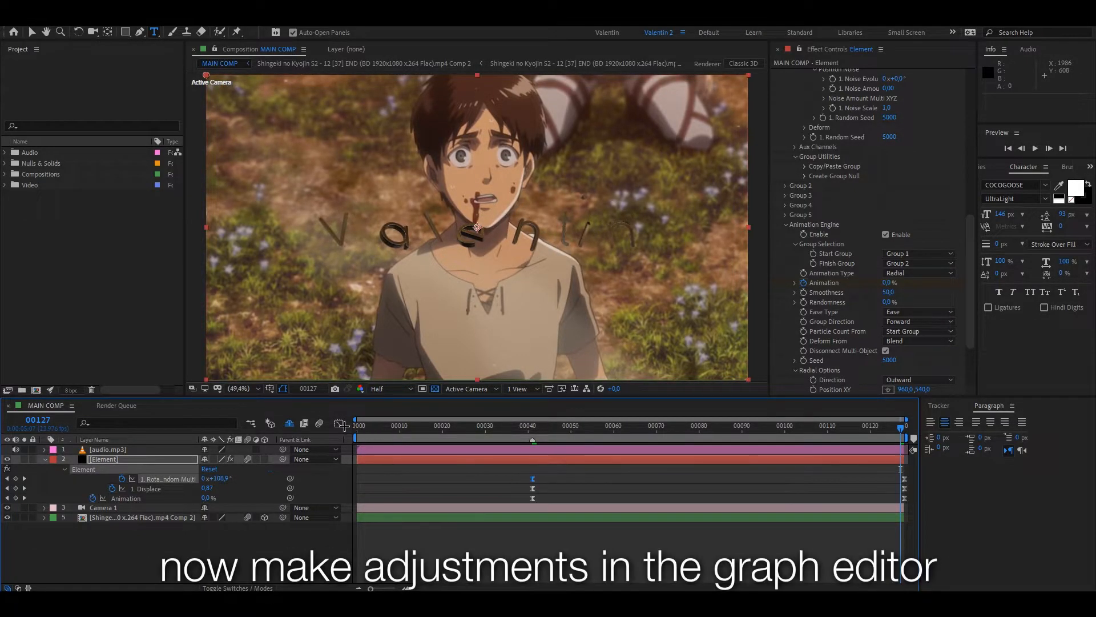
Apply Easy Ease to the break-apart keyframes and tune speed curves in the Graph Editor.
{"action": "left_click", "coordinate": [339, 423]}
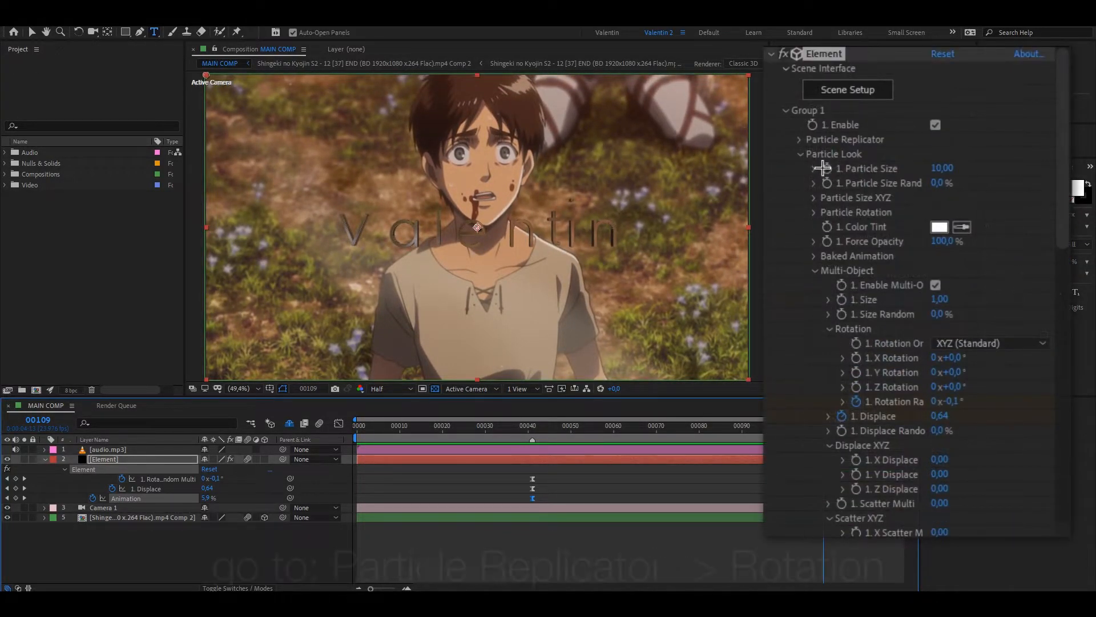
Set Group 1 Rotation X -10°, Y +9°, Z +15° and Position Z -670.
{"action": "left_click", "coordinate": [815, 140]}
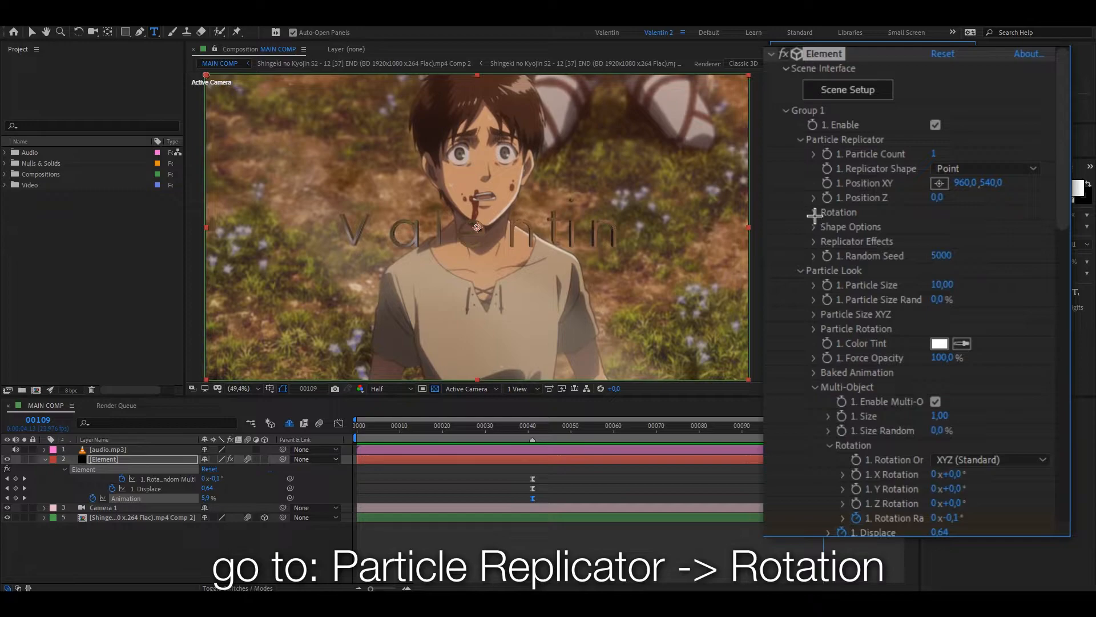
{"action": "left_click", "coordinate": [814, 213]}
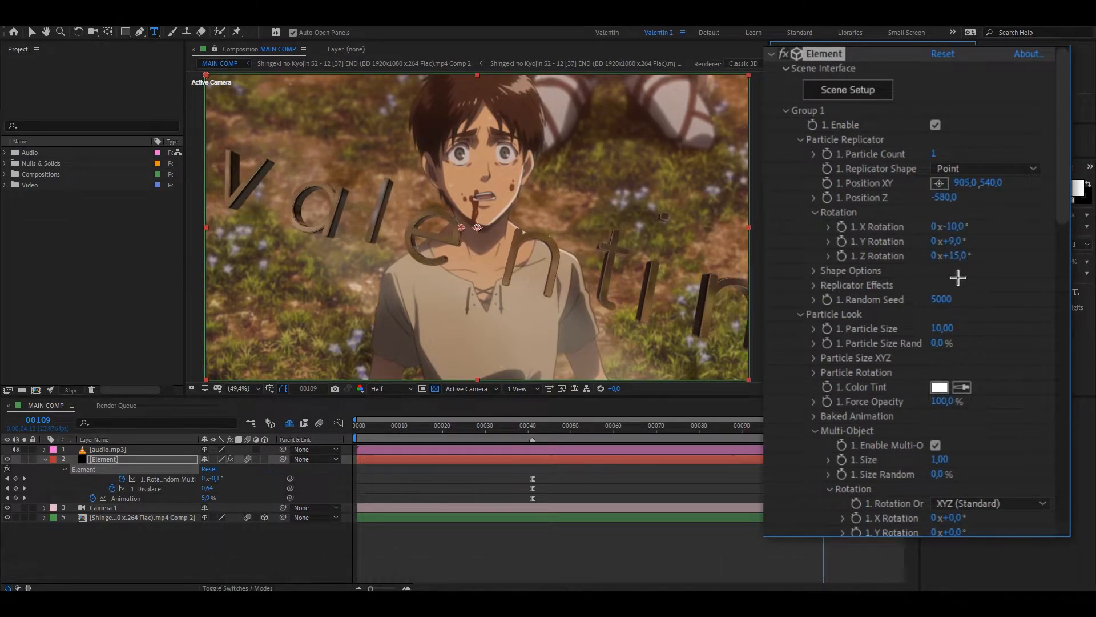
{"action": "left_click_drag", "start_coordinate": [943, 328], "coordinate": [922, 328]}
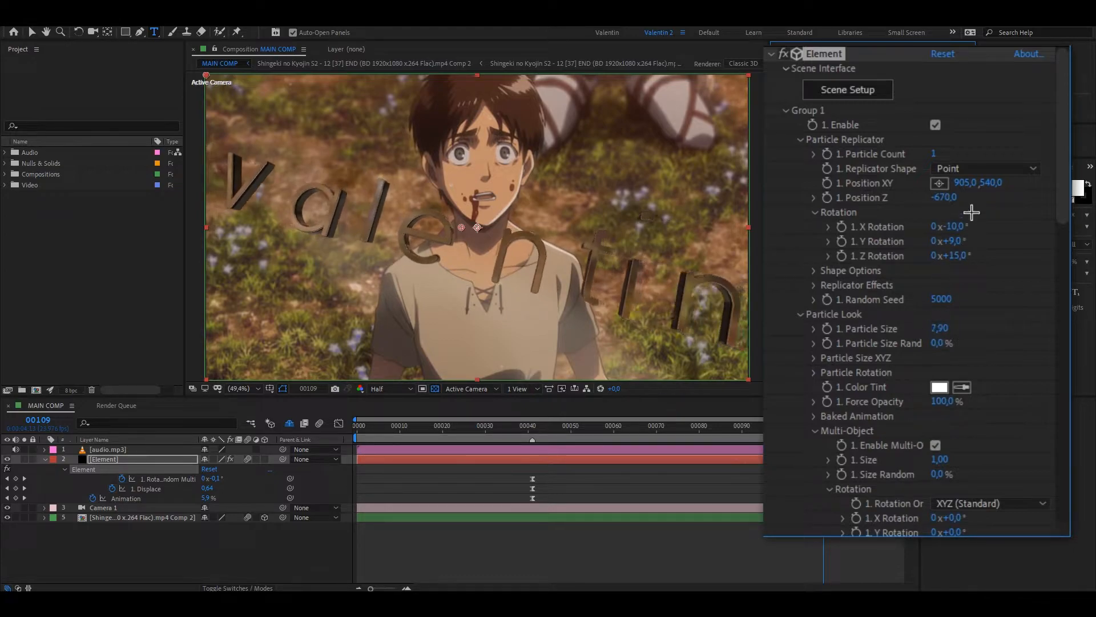
{"action": "left_click_drag", "start_coordinate": [975, 183], "coordinate": [952, 183]}
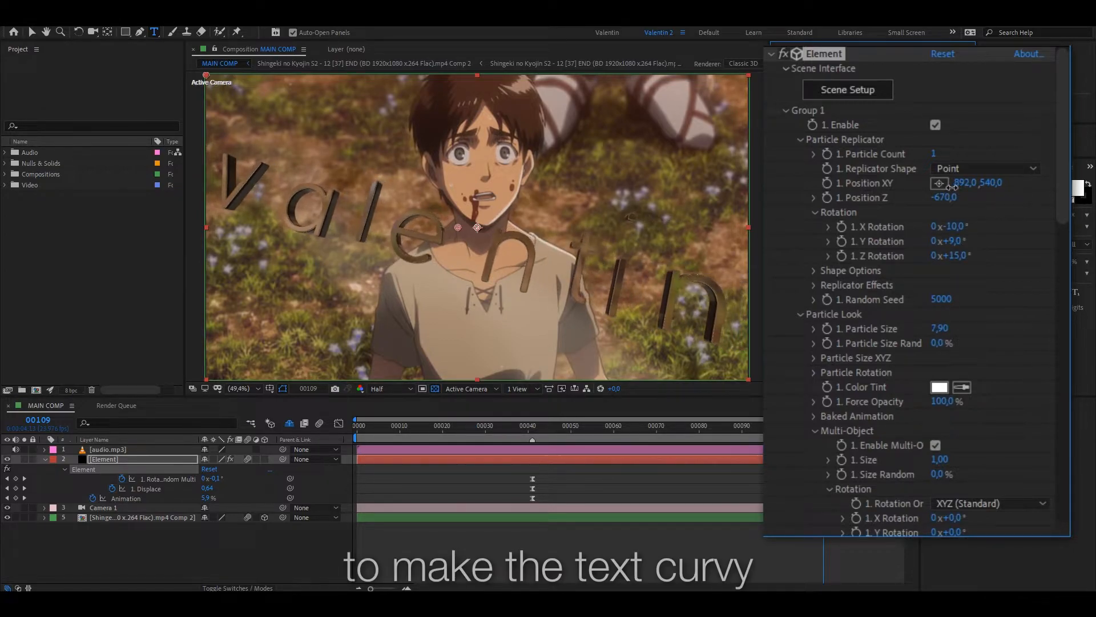
Enable Multi-Object Bend deform with Bend Angle +26° and Bend Direction +58°.
{"action": "scroll", "scroll_direction": "down", "scroll_amount": 3}
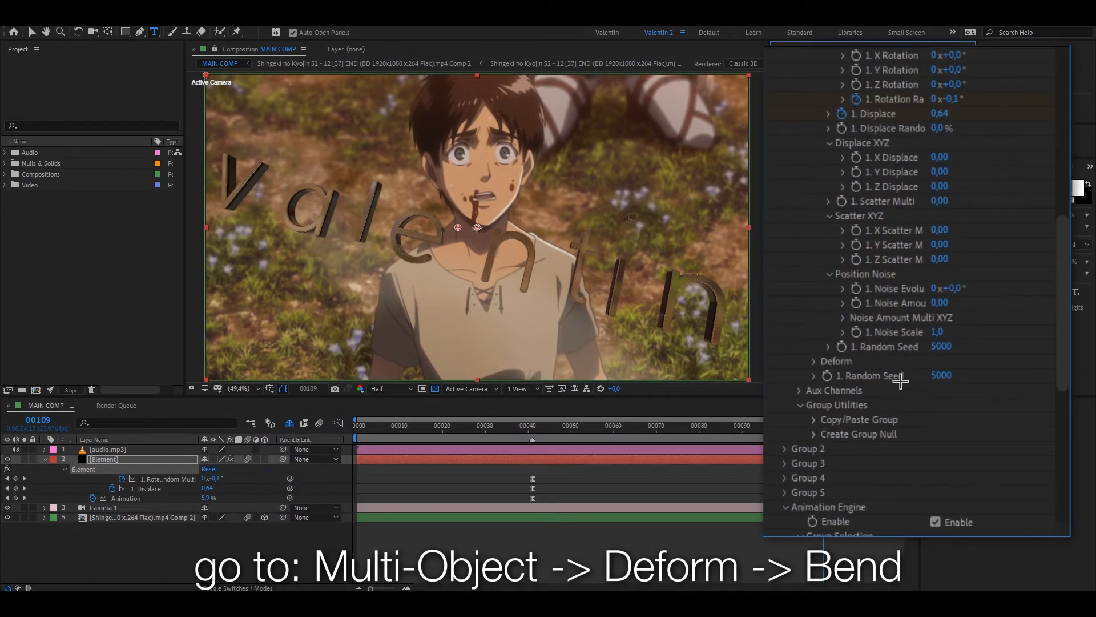
{"action": "left_click", "coordinate": [829, 362]}
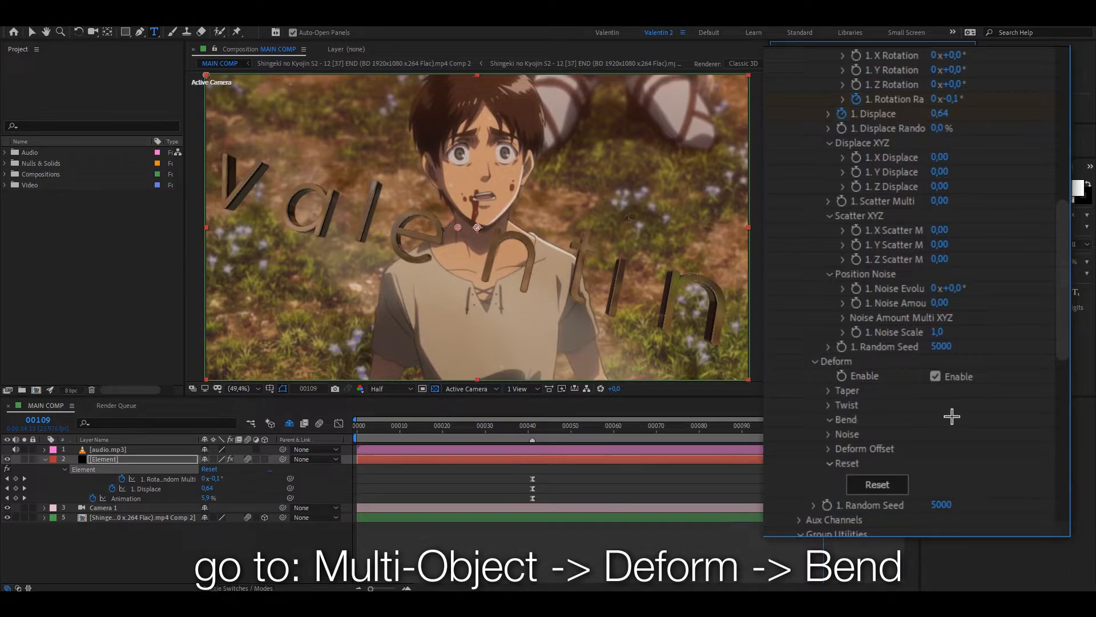
{"action": "left_click", "coordinate": [828, 419]}
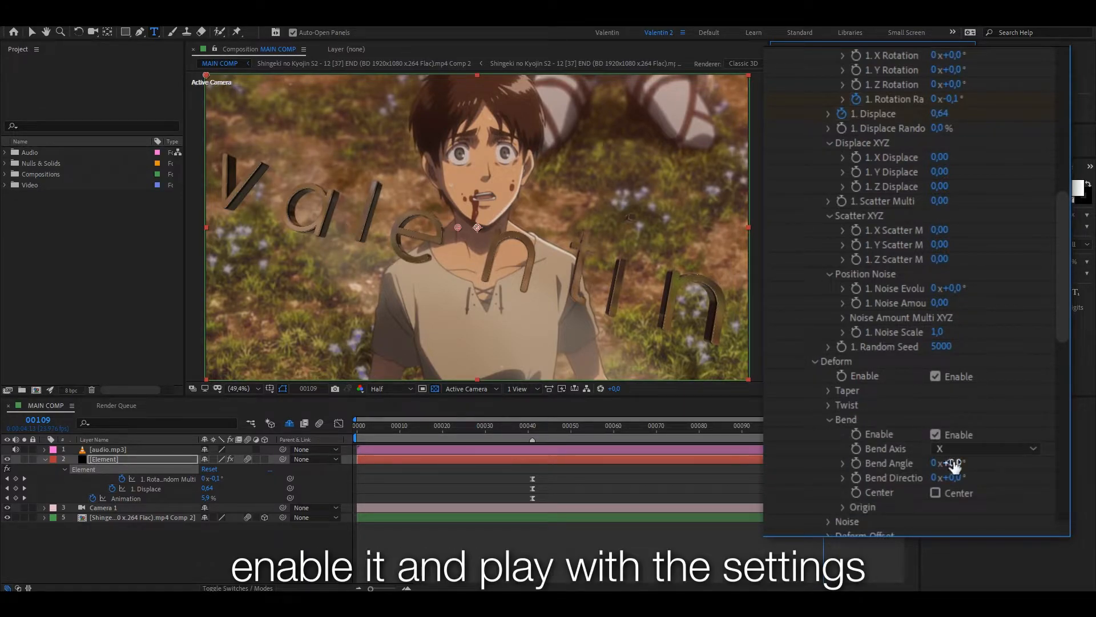
{"action": "left_click_drag", "start_coordinate": [948, 462], "coordinate": [982, 463]}
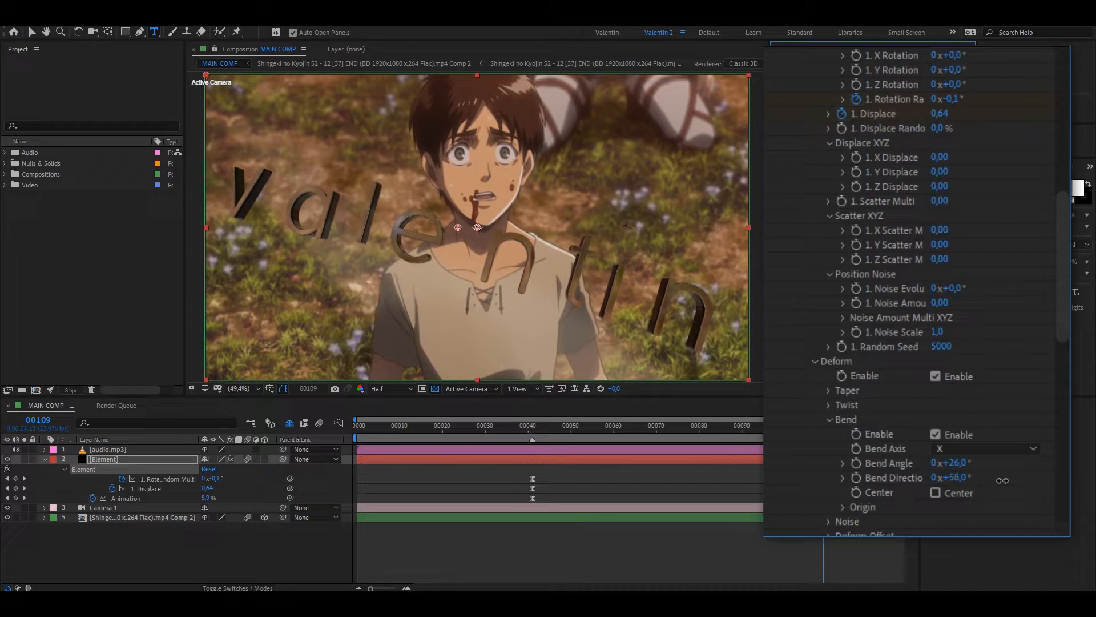
Turn on Ambient Occlusion in Render Settings and add Trapcode Shine to the layer.
{"action": "scroll", "scroll_direction": "down", "scroll_amount": 3}
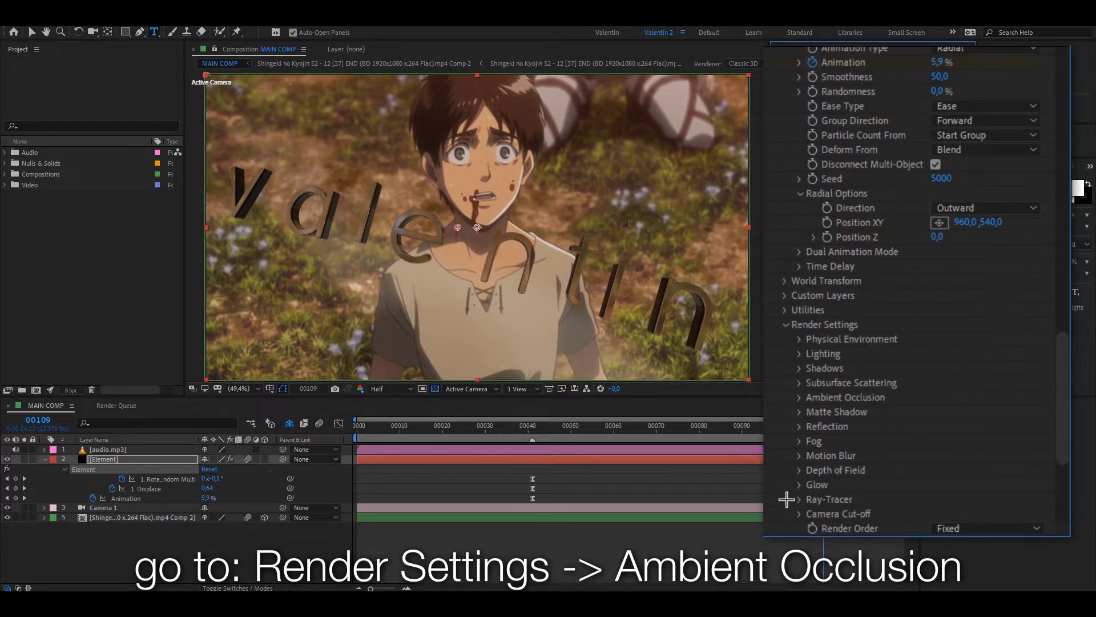
{"action": "left_click", "coordinate": [800, 368]}
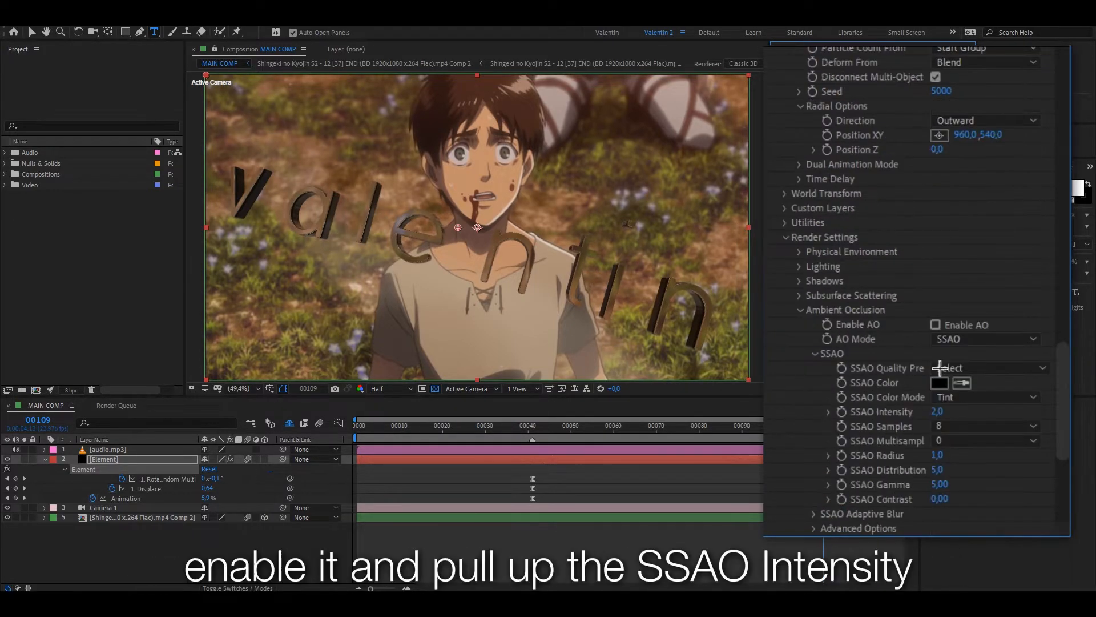
{"action": "left_click", "coordinate": [935, 325]}
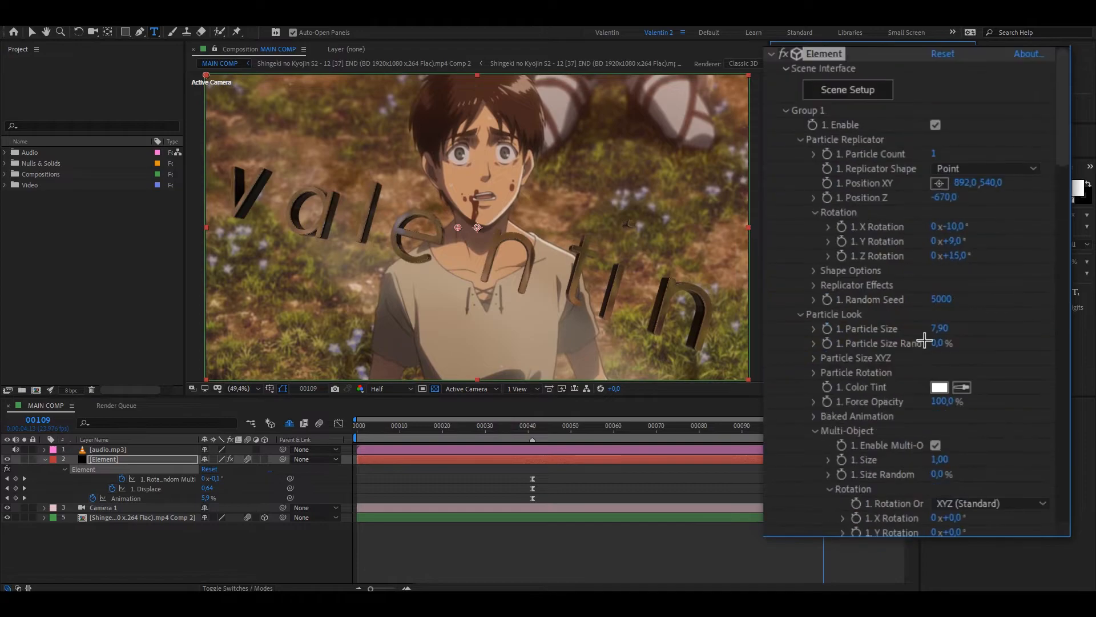
{"action": "left_click", "coordinate": [770, 53]}
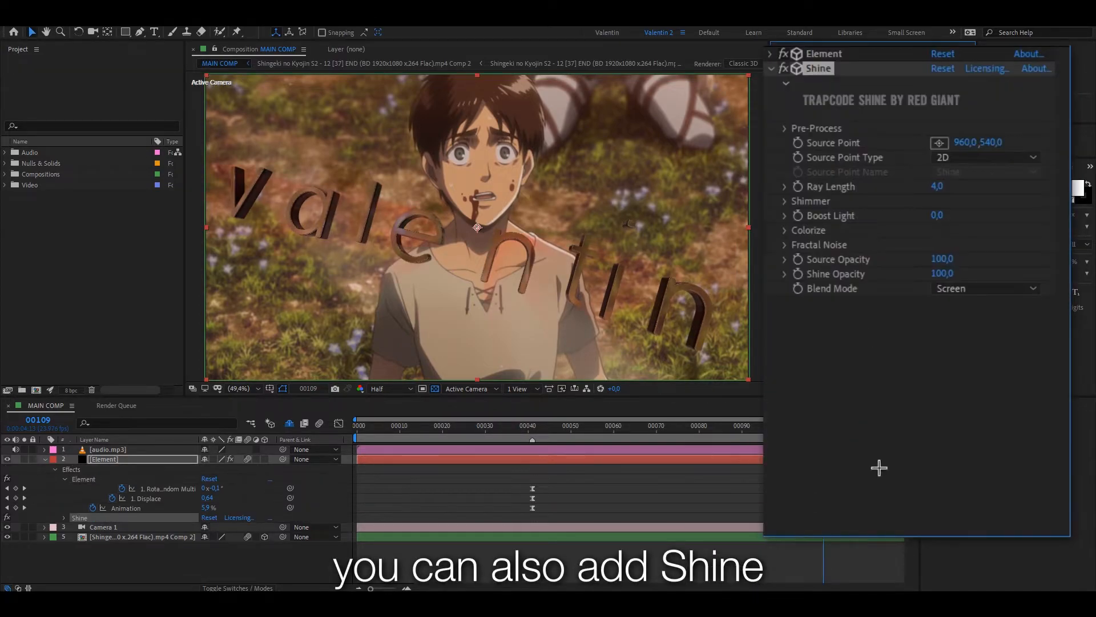
Set Shine to 3D Light source, Hard Light blend, Colorize Heaven with white Shadows, Ray Length ~9.6.
{"action": "left_click", "coordinate": [985, 287]}
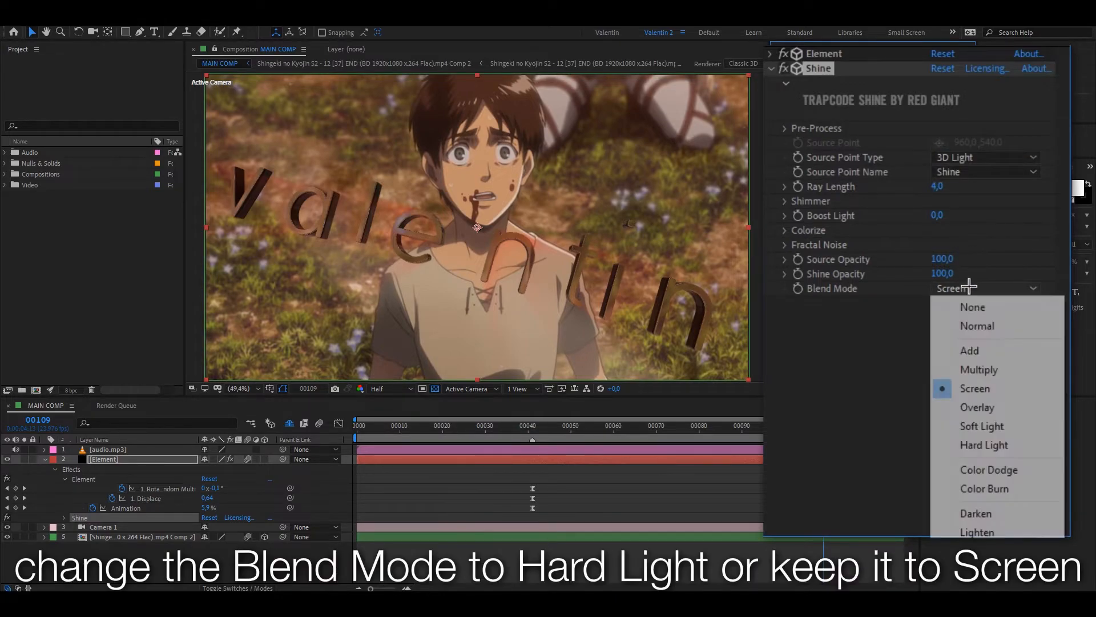
{"action": "left_click", "coordinate": [984, 444]}
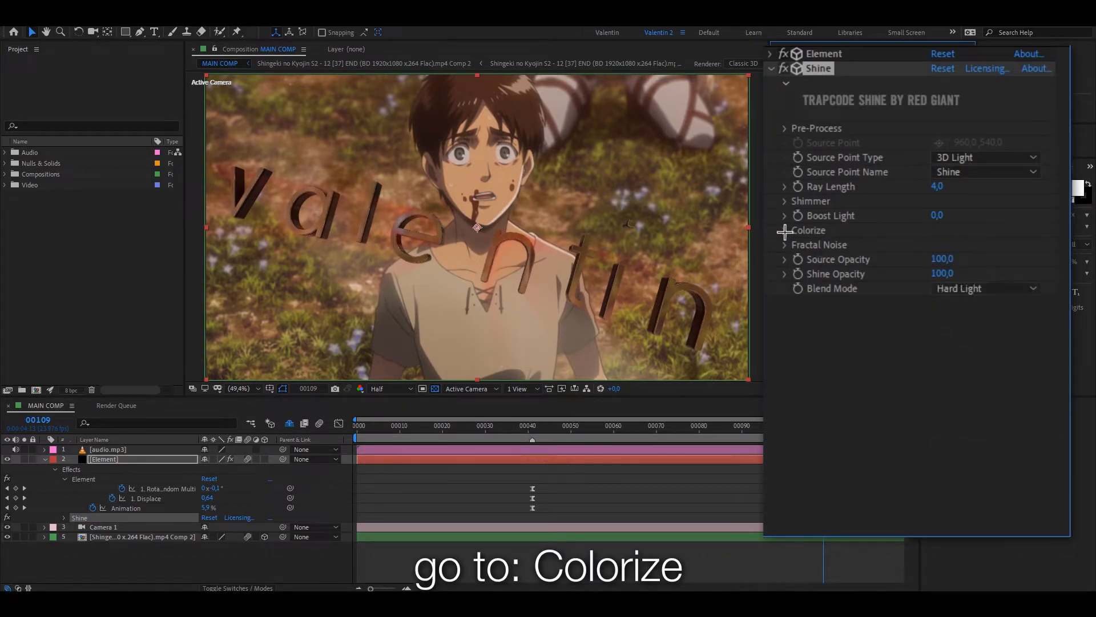
{"action": "left_click", "coordinate": [951, 244]}
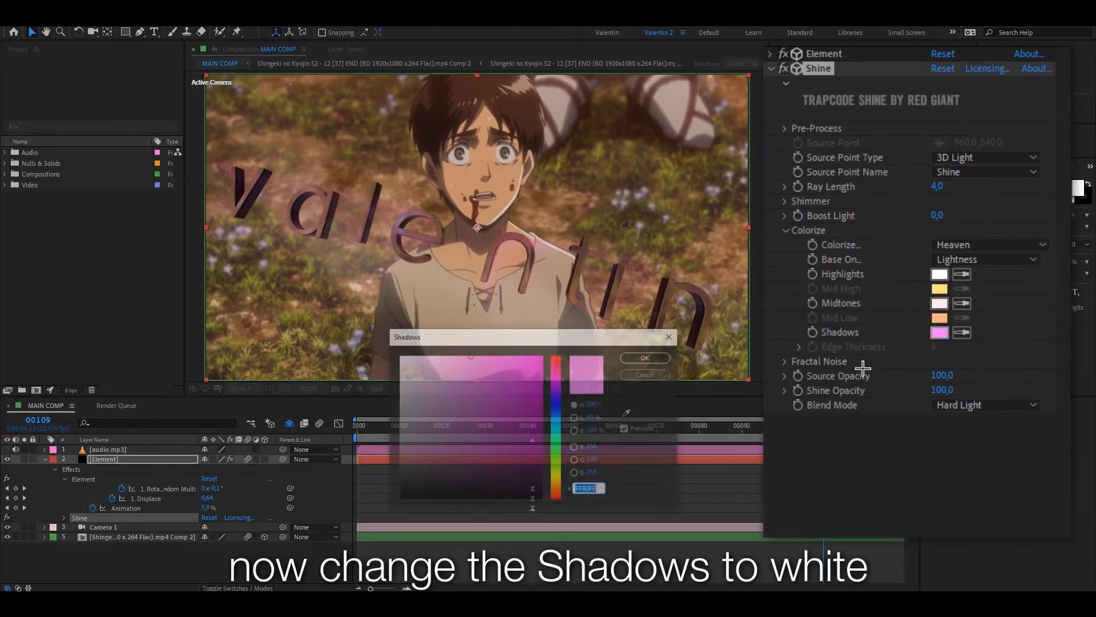
{"action": "left_click", "coordinate": [644, 358]}
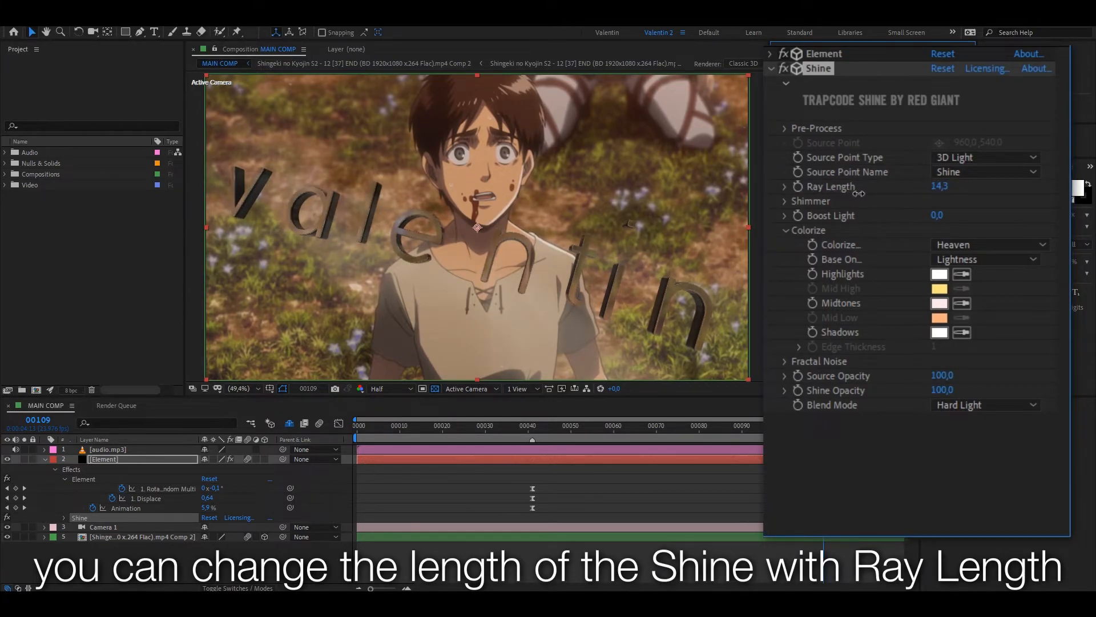
{"action": "left_click_drag", "start_coordinate": [938, 186], "coordinate": [909, 186]}
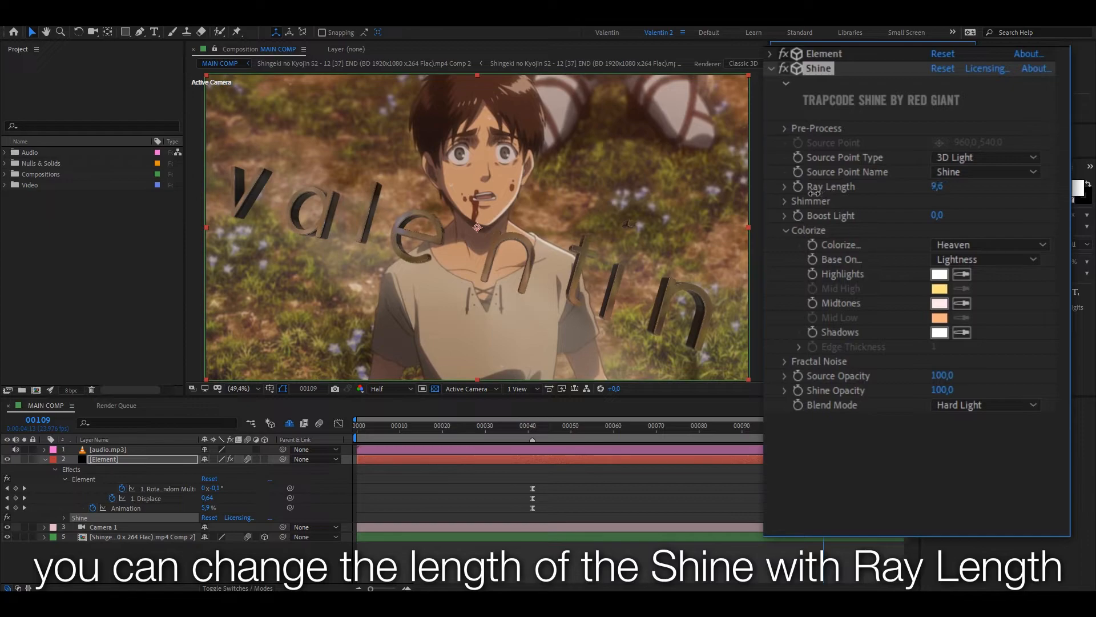
{"action": "left_click_drag", "start_coordinate": [937, 186], "coordinate": [936, 186]}
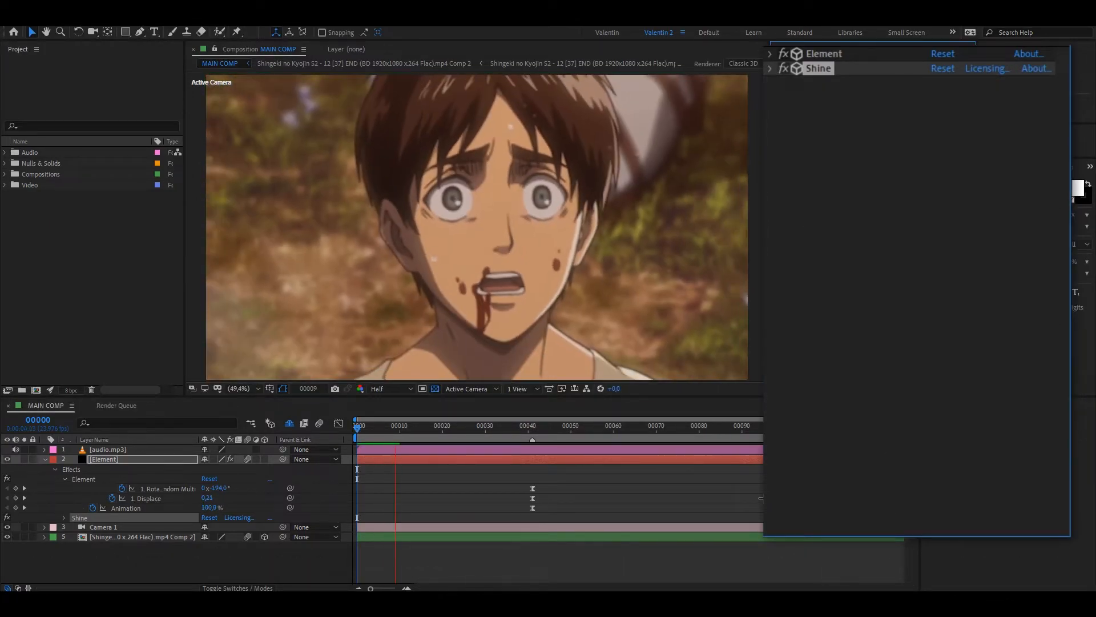
Raise Group 1 Z Rotation to +22° and set Position XY to 892, 527.
{"action": "left_click", "coordinate": [623, 424]}
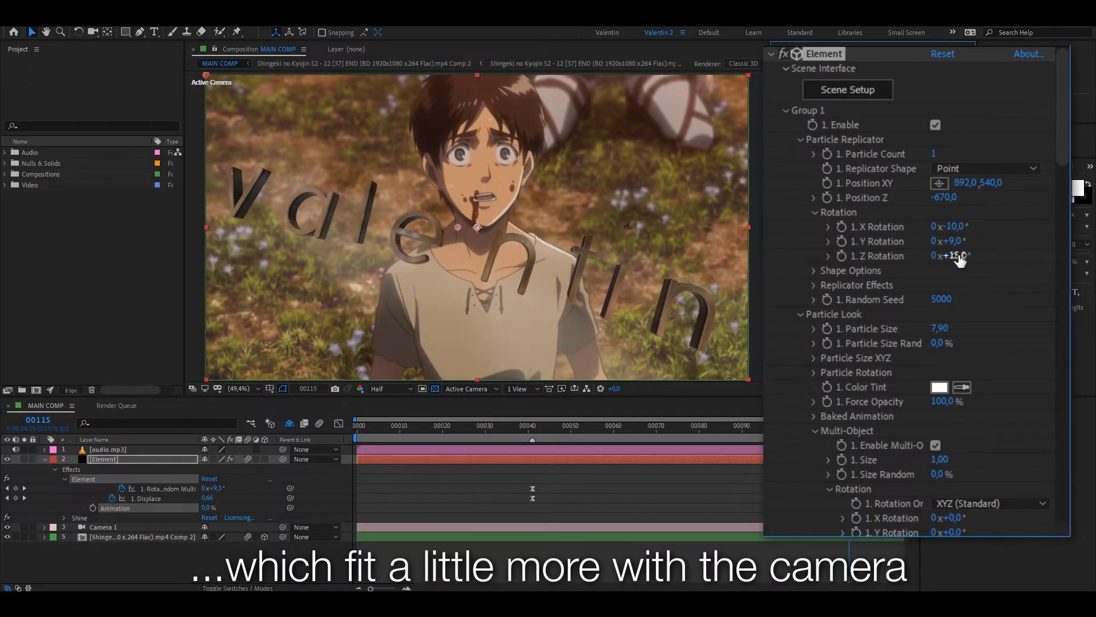
{"action": "left_click_drag", "start_coordinate": [951, 254], "coordinate": [965, 254]}
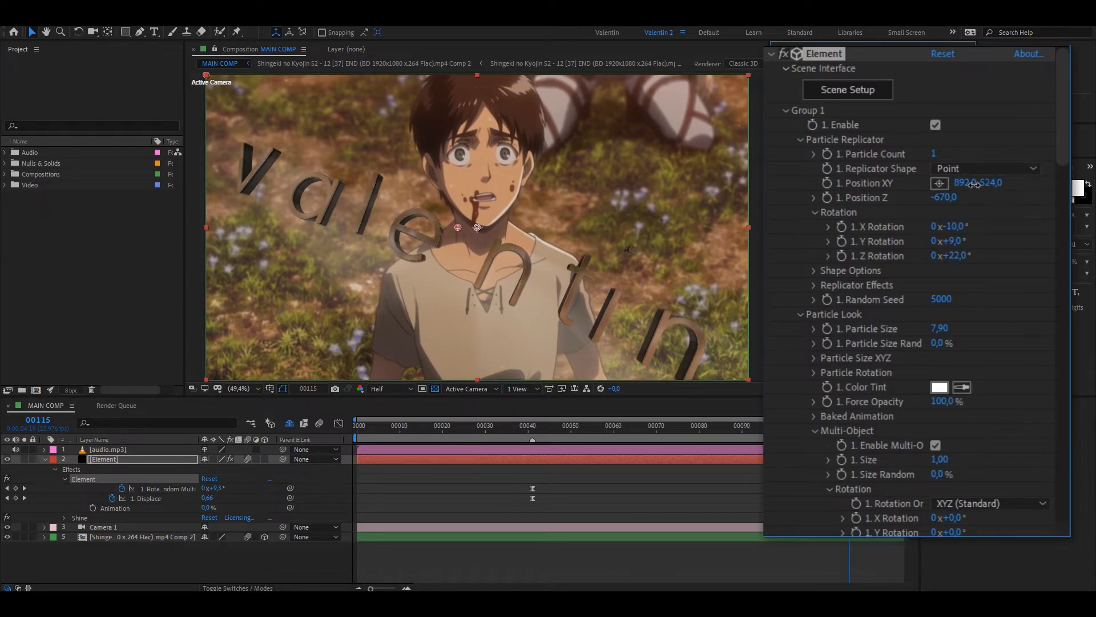
{"action": "left_click_drag", "start_coordinate": [979, 183], "coordinate": [975, 191]}
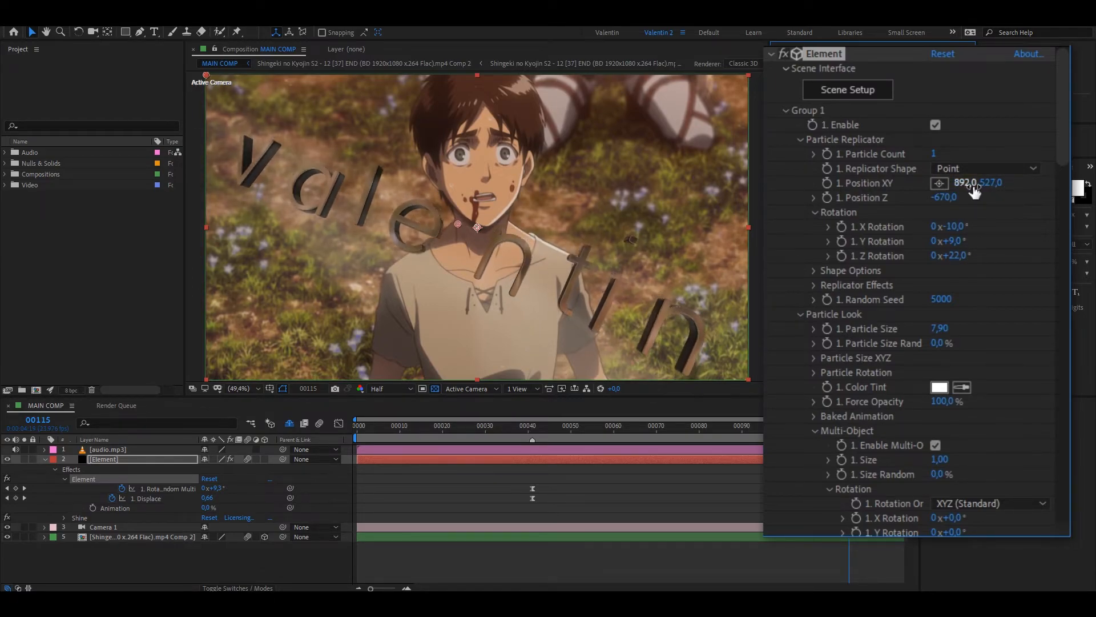